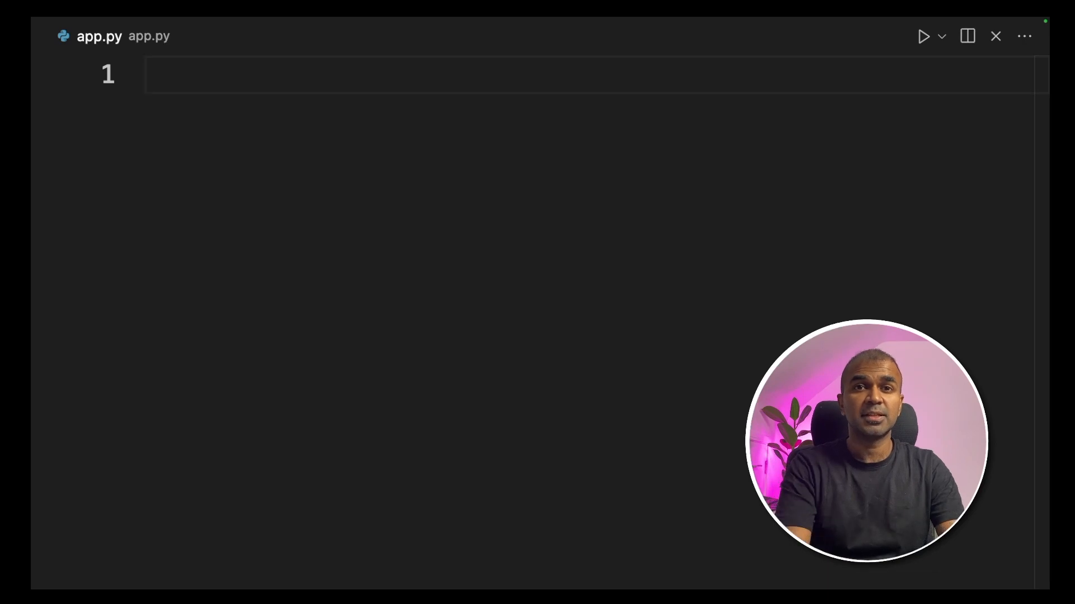
# Add 'import openai' and start 'response = client.images.generate(' in app.py
pyautogui.write('import openai')
pyautogui.write('client = openai.OpenAI(')
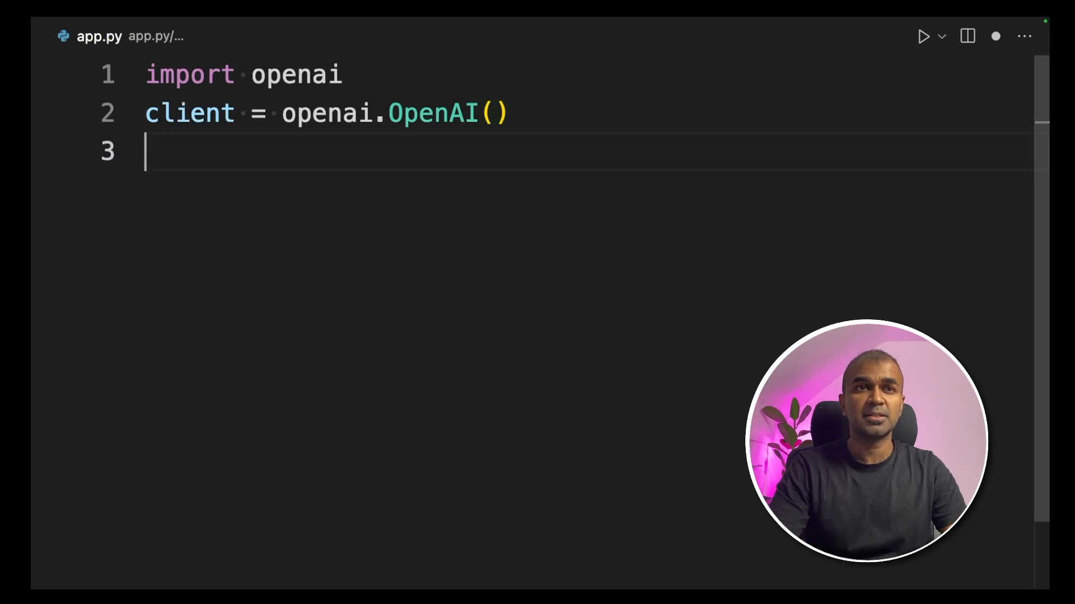
pyautogui.write('response = client.images.generate(')
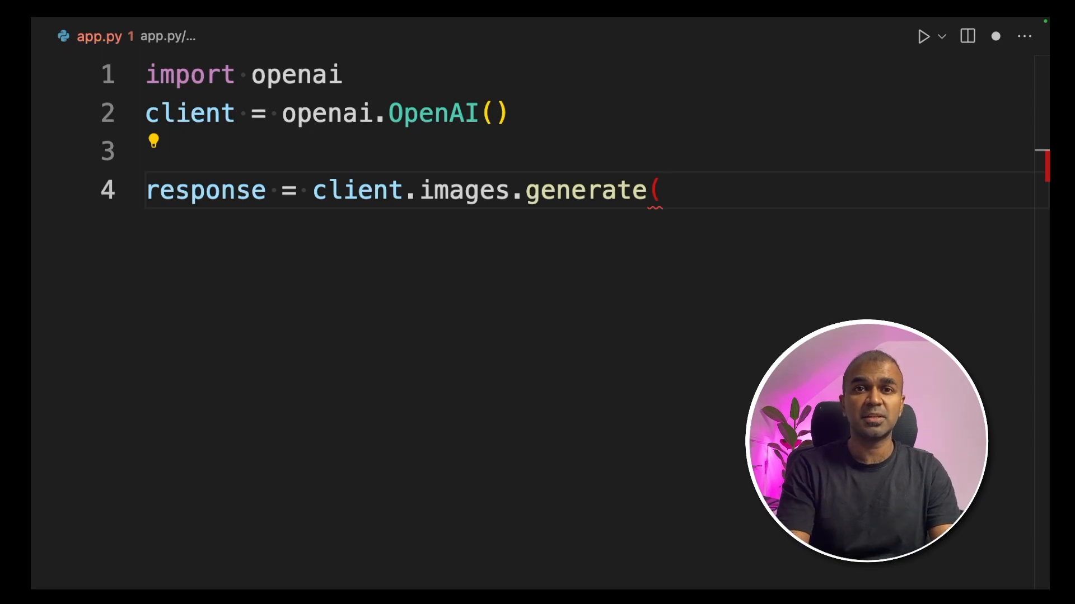
# Pass model "dall-e-3", prompt "a white siamese cat", size "1024x1024", quality "standard" and n=1
pyautogui.write('model= "dall-e-3",')
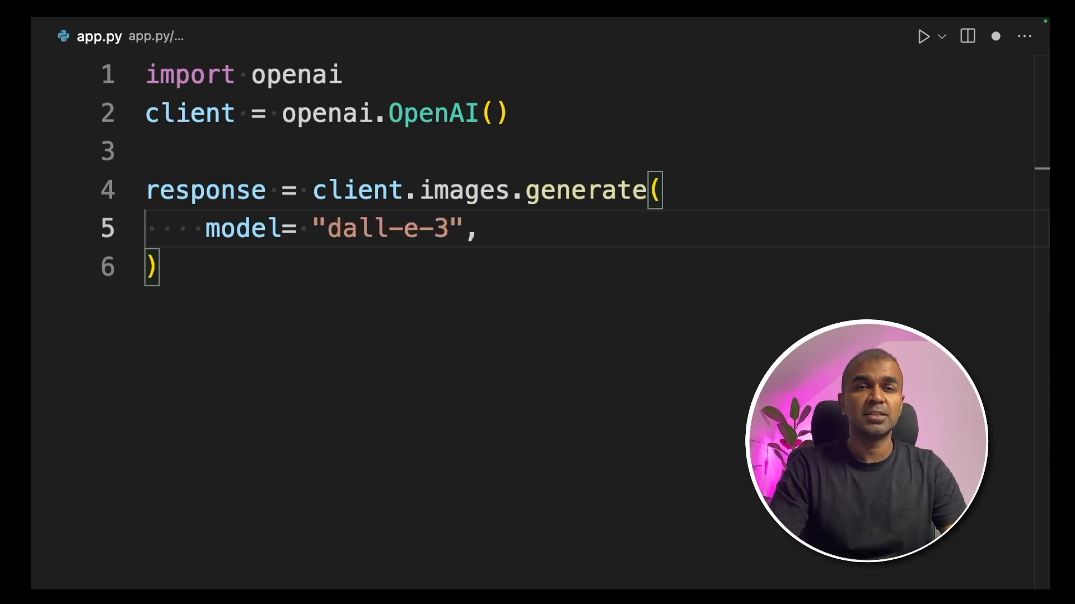
pyautogui.write('prompt="a white siamese cat",')
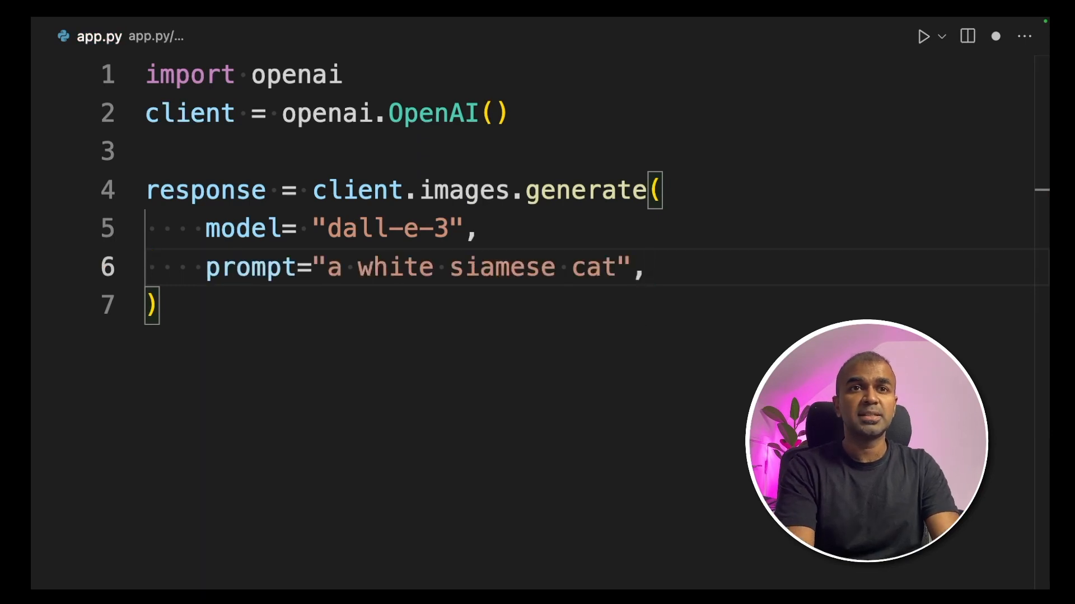
pyautogui.write('size="1024x1024",')
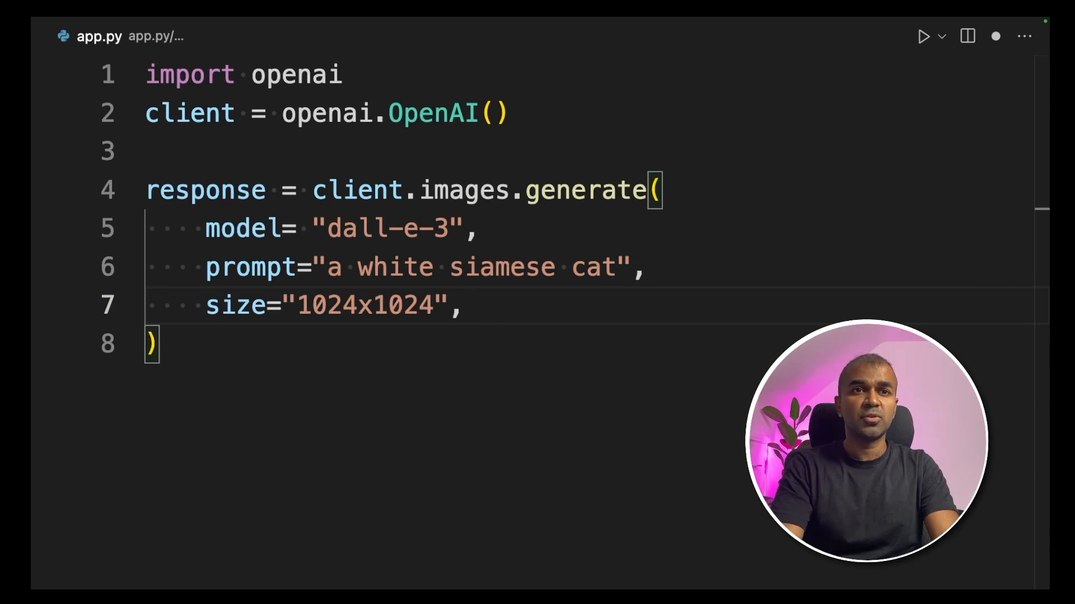
pyautogui.write('quality="standard",')
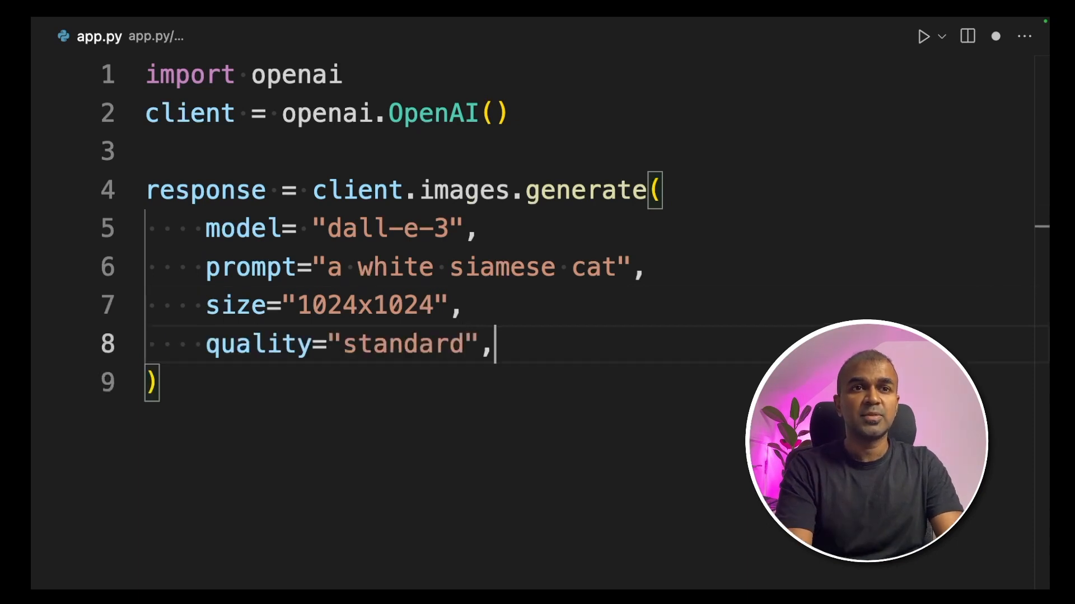
pyautogui.write('n=1,')
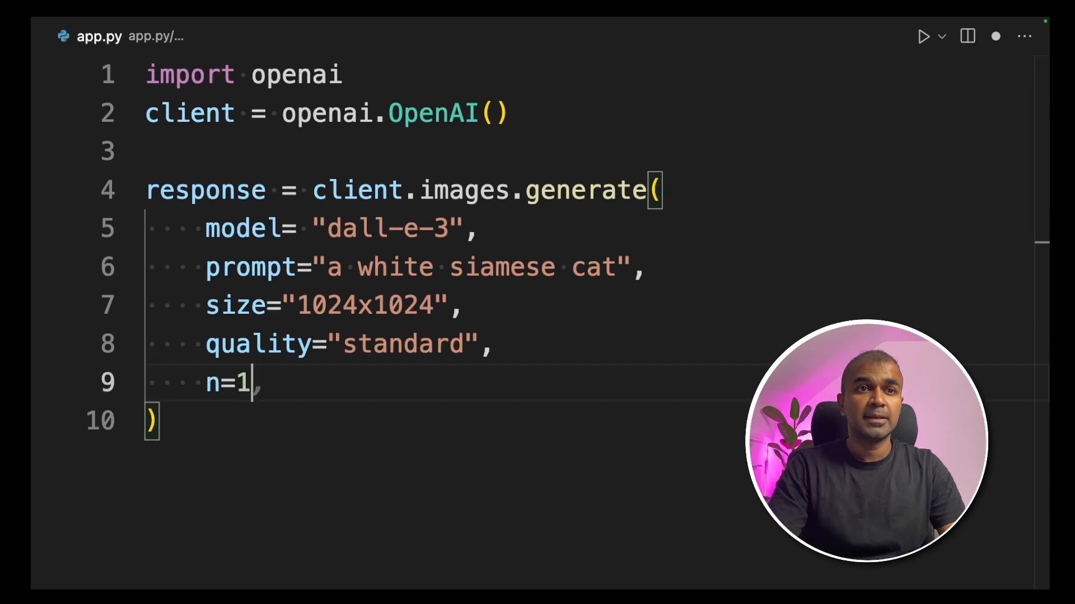
pyautogui.moveTo(193, 442)
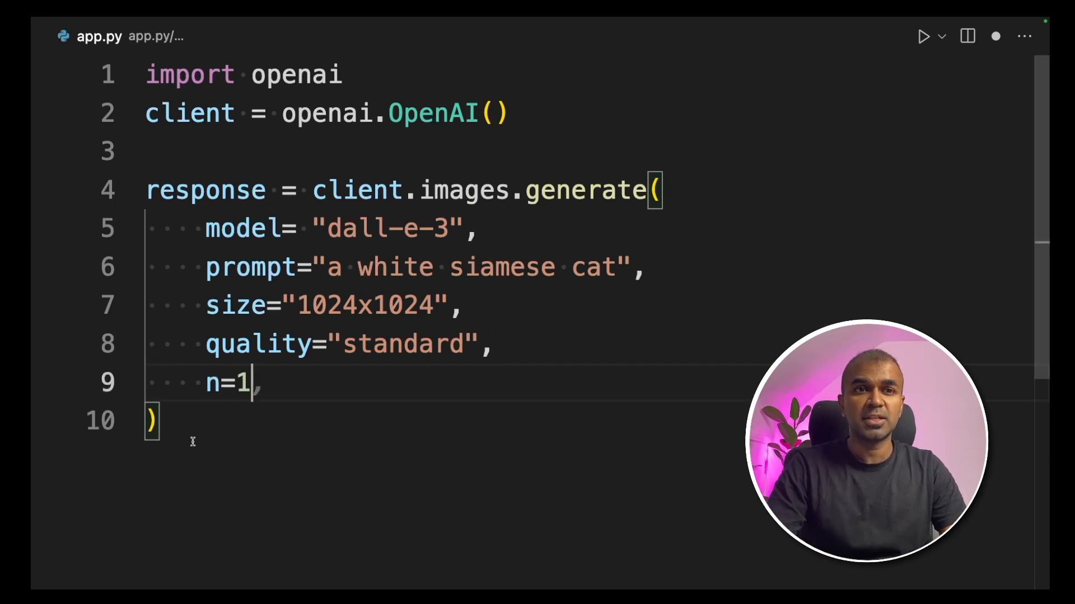
# Add 'image_url = response.data[0].url' and 'print(image_url)', then show the terminal panel
pyautogui.write('image_url = response.data[0].url')
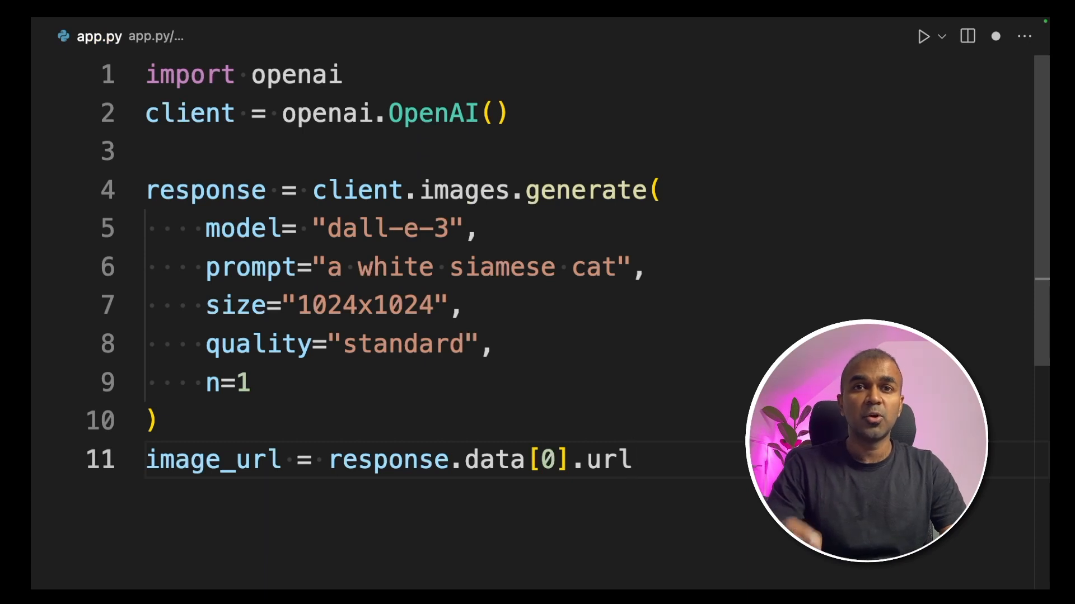
pyautogui.write('print()')
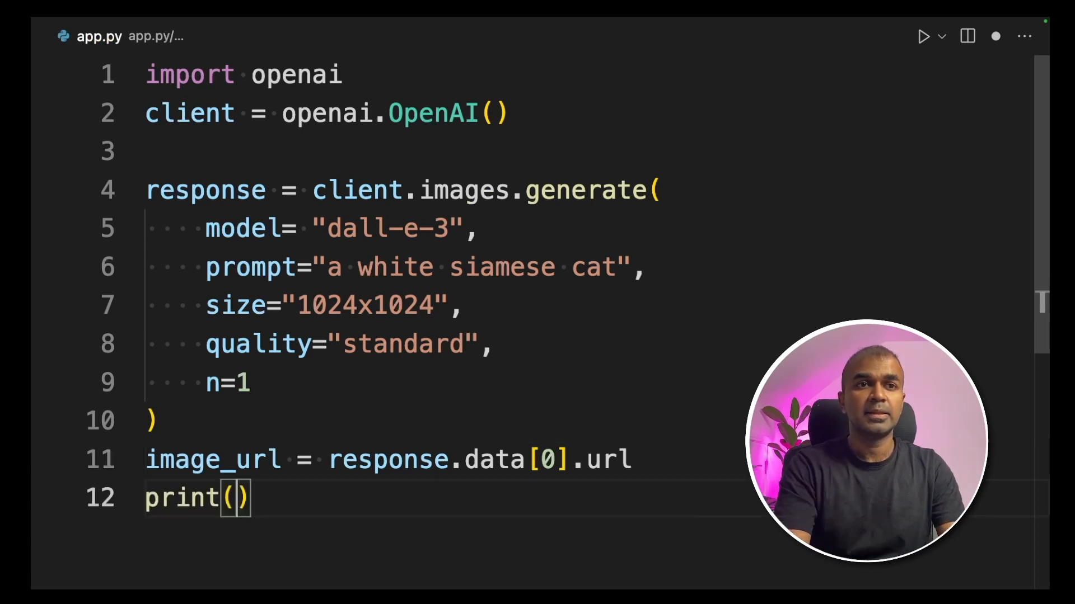
pyautogui.write('image_url')
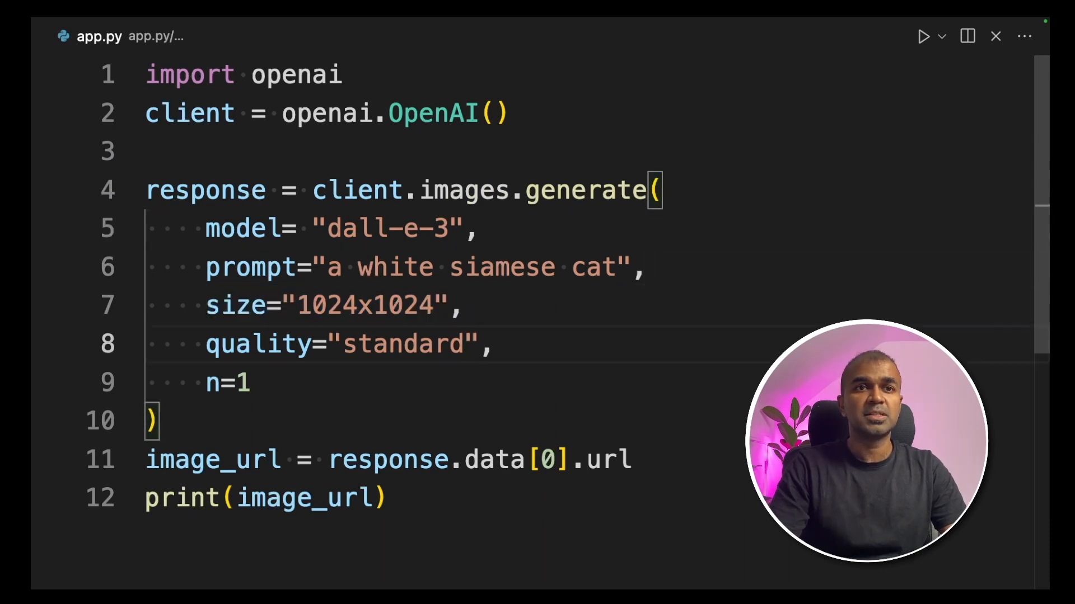
pyautogui.doubleClick(226, 382)
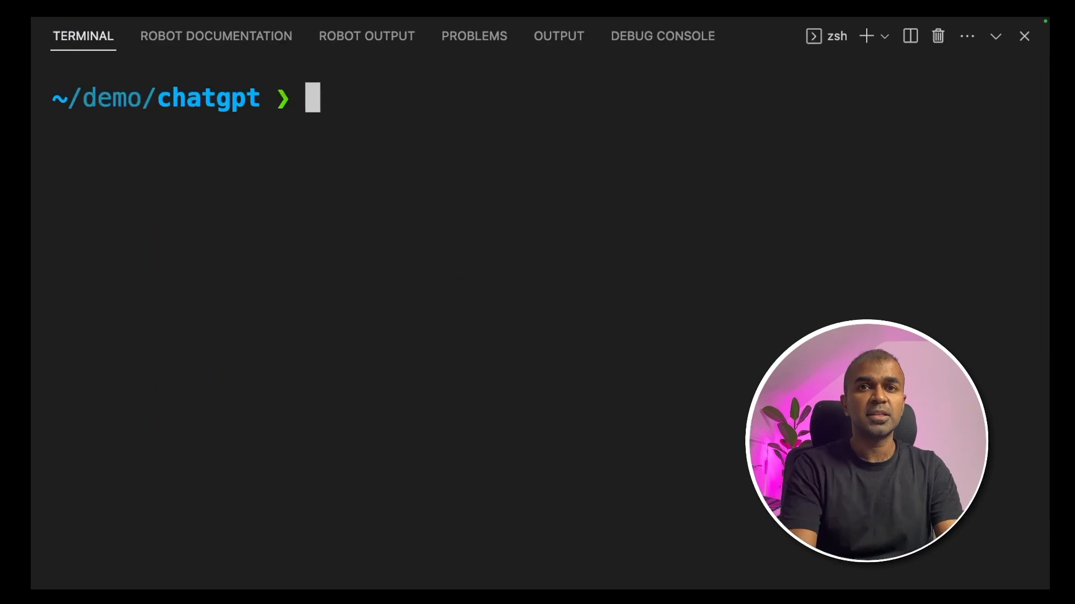
# Run 'python app.py' and open the printed image URL externally
pyautogui.write('python app.py')
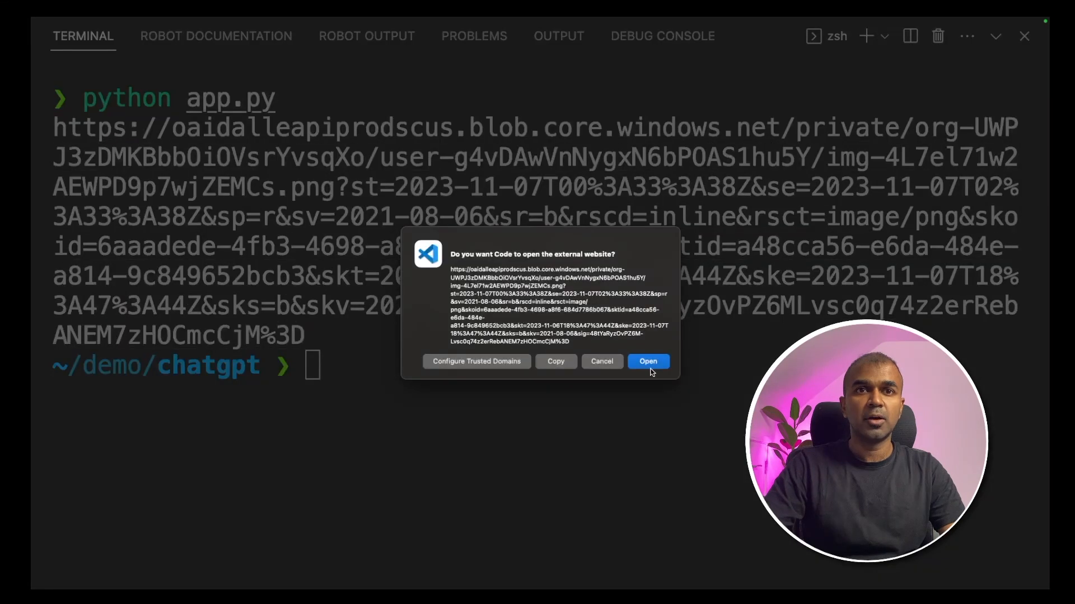
pyautogui.click(646, 361)
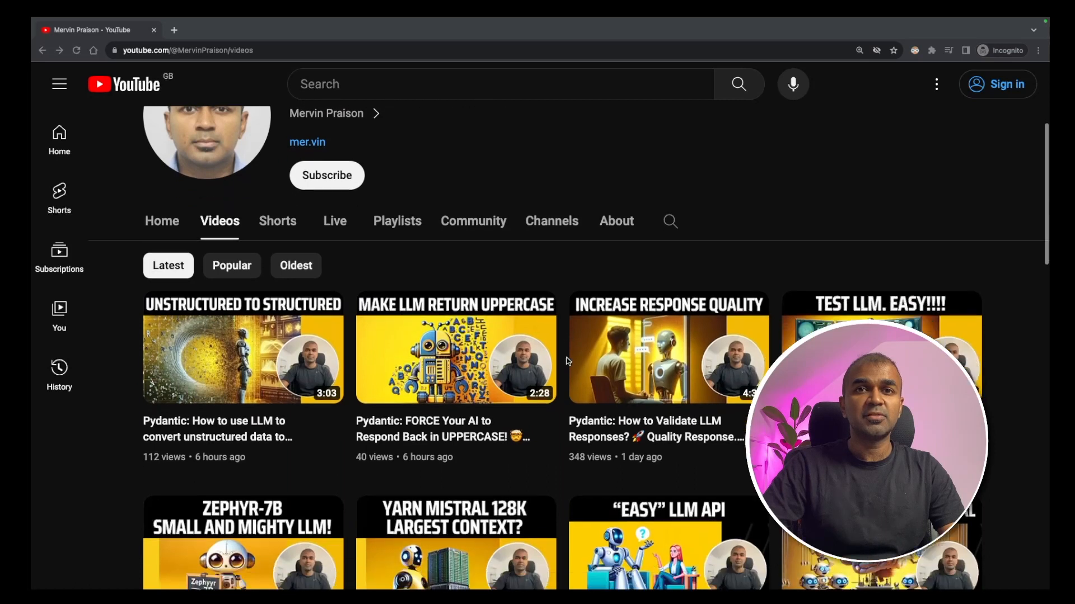
pyautogui.scroll(-3)
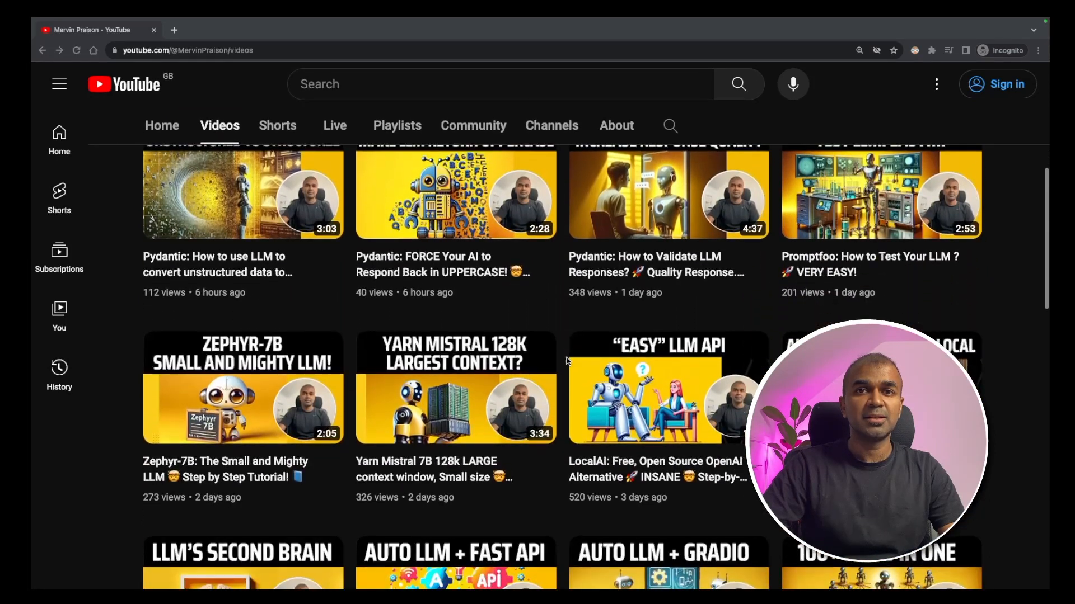
pyautogui.scroll(-3)
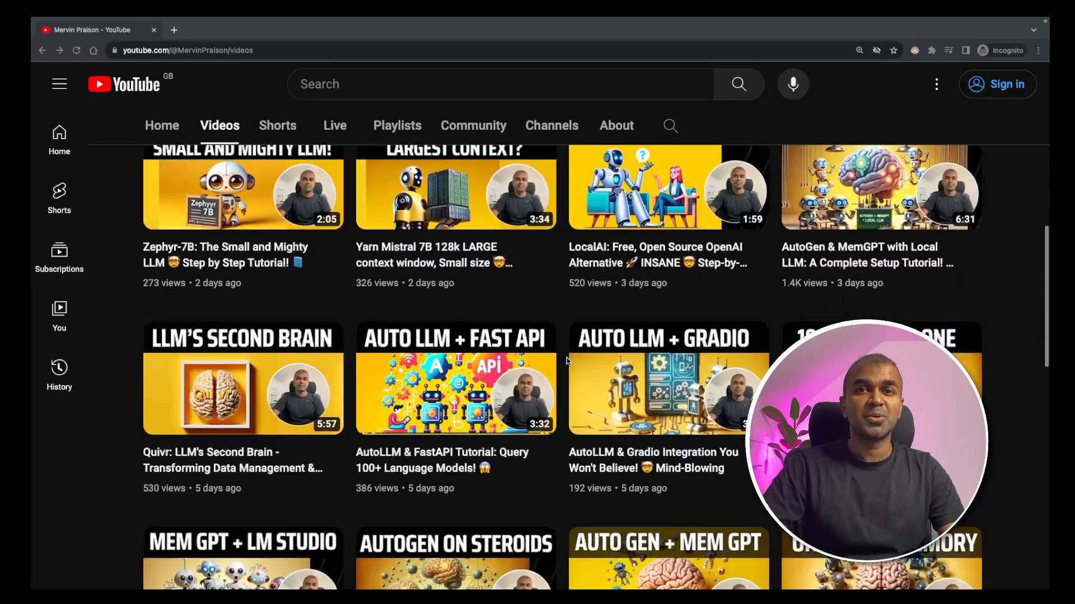
pyautogui.scroll(-3)
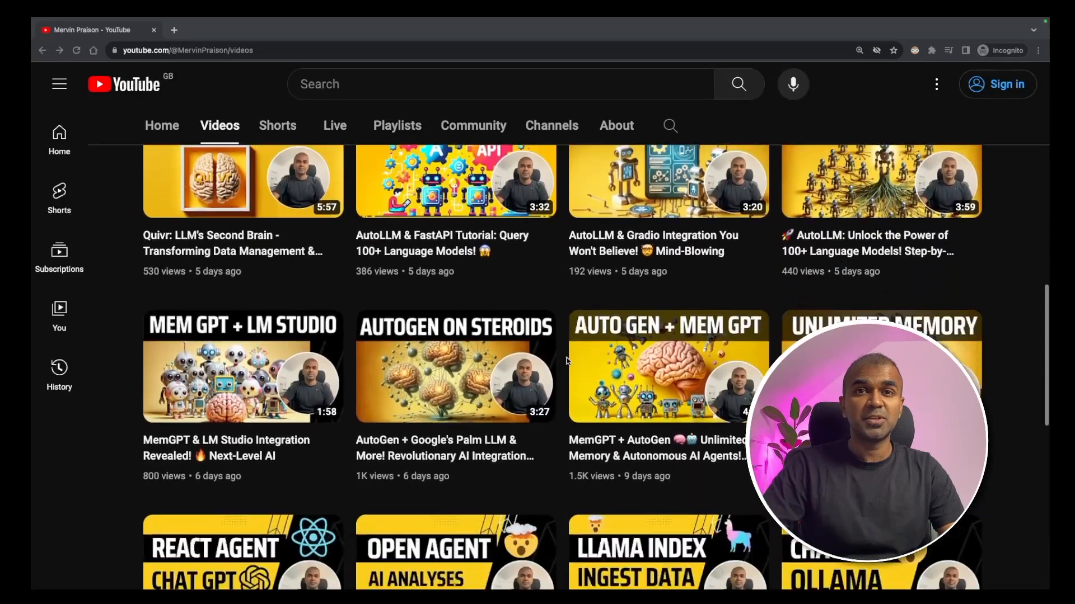